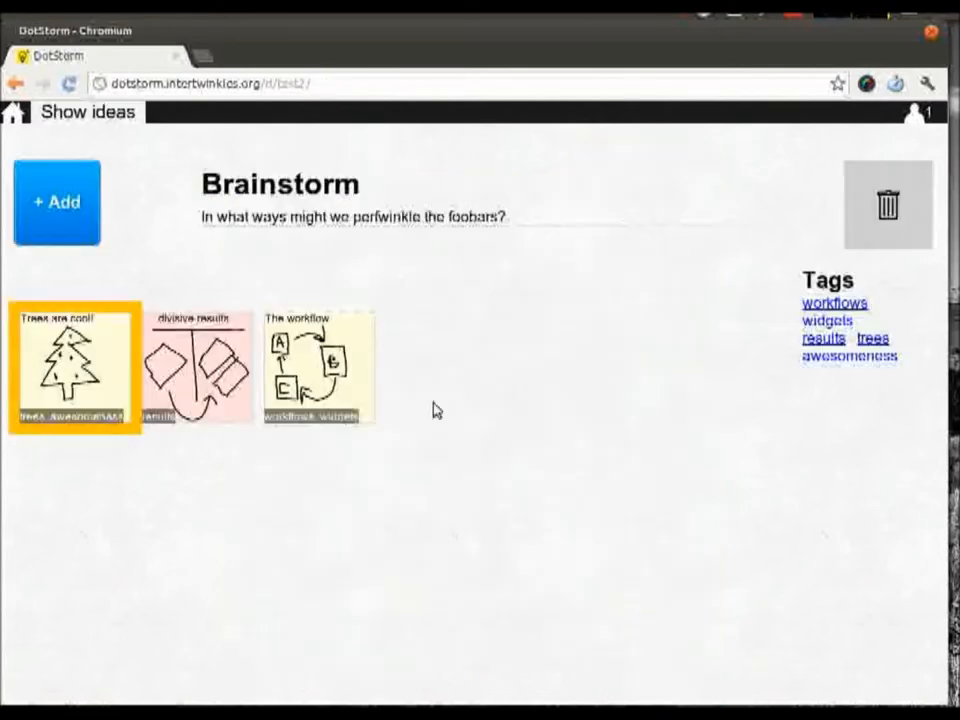
# Add a new idea card with a pencil-drawn tree captioned 'Apple my heart'.
pyautogui.click(56, 200)
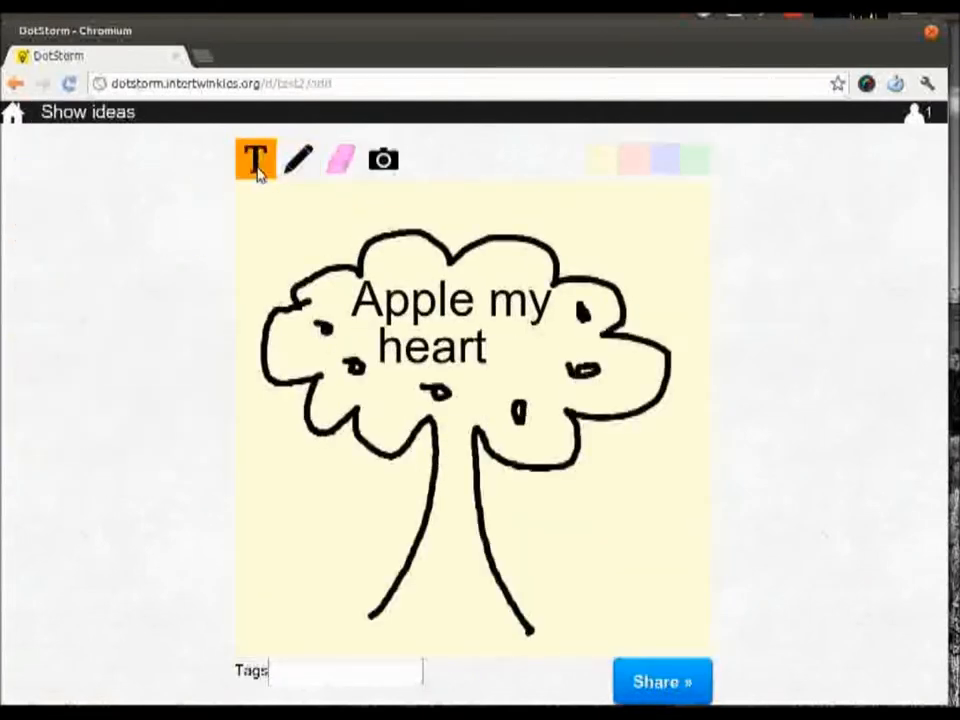
pyautogui.click(660, 680)
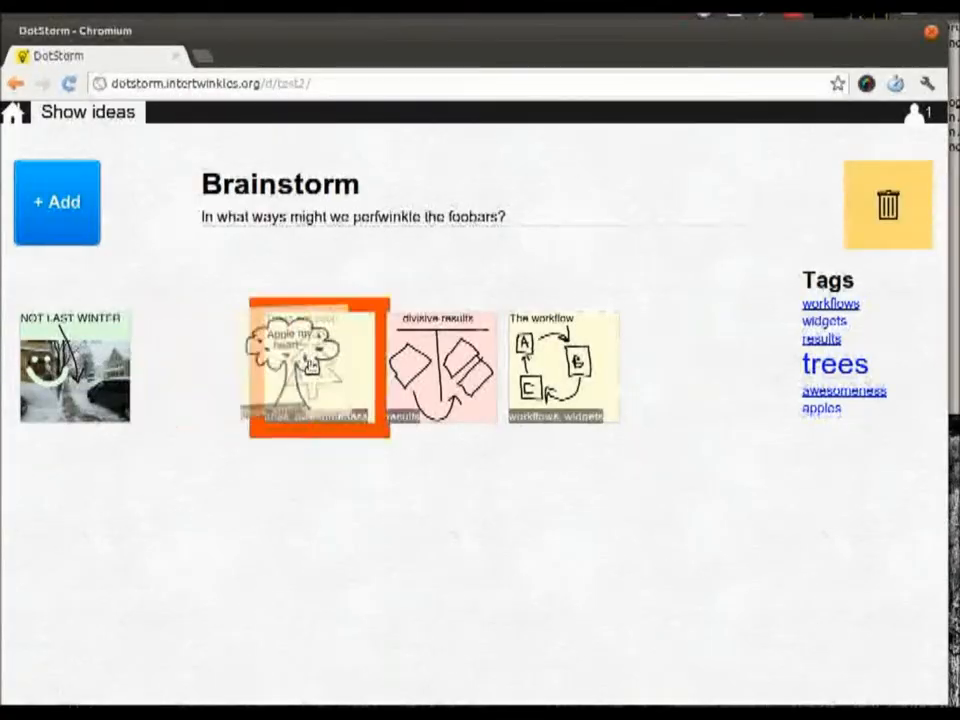